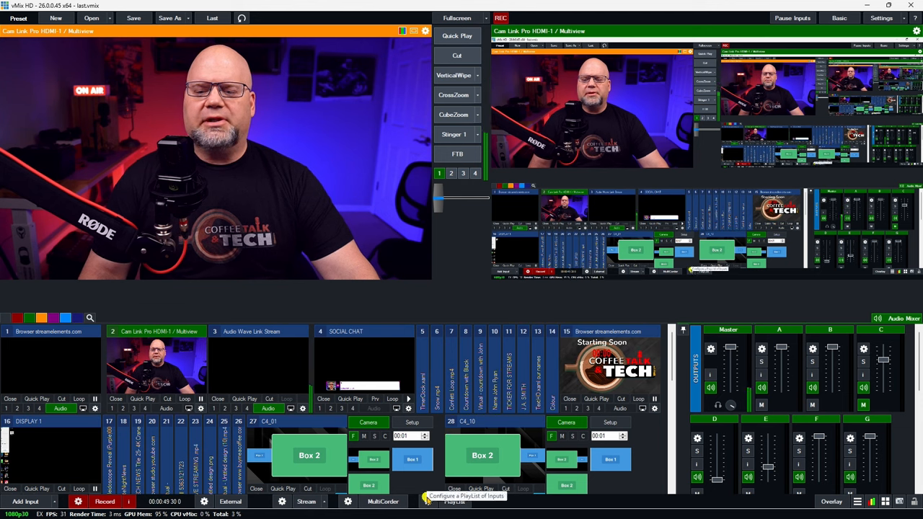
# Create a new playlist and name it 'camera switcher 3'
pyautogui.click(451, 511)
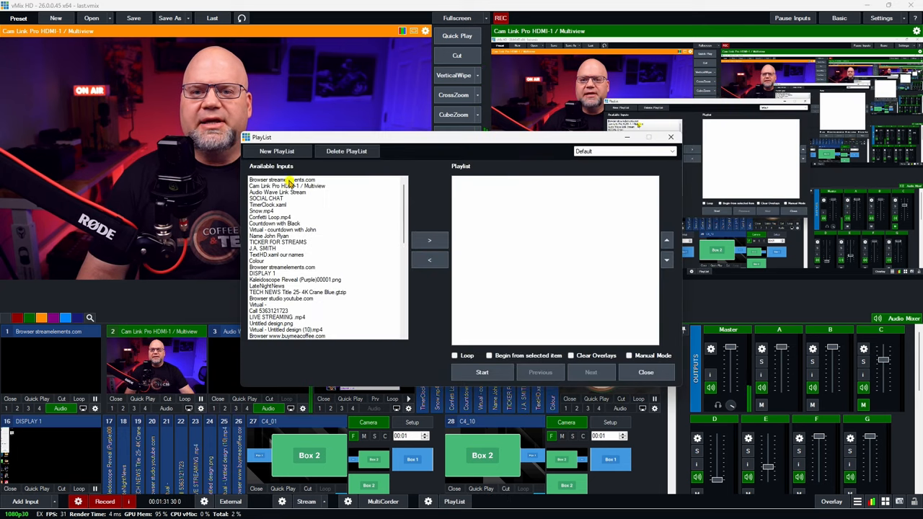
pyautogui.click(277, 151)
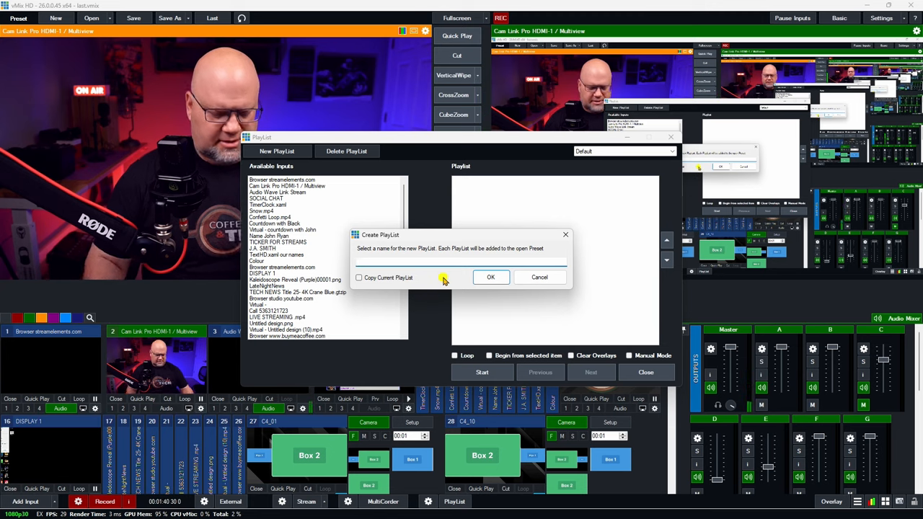
pyautogui.write('camera switcher 3')
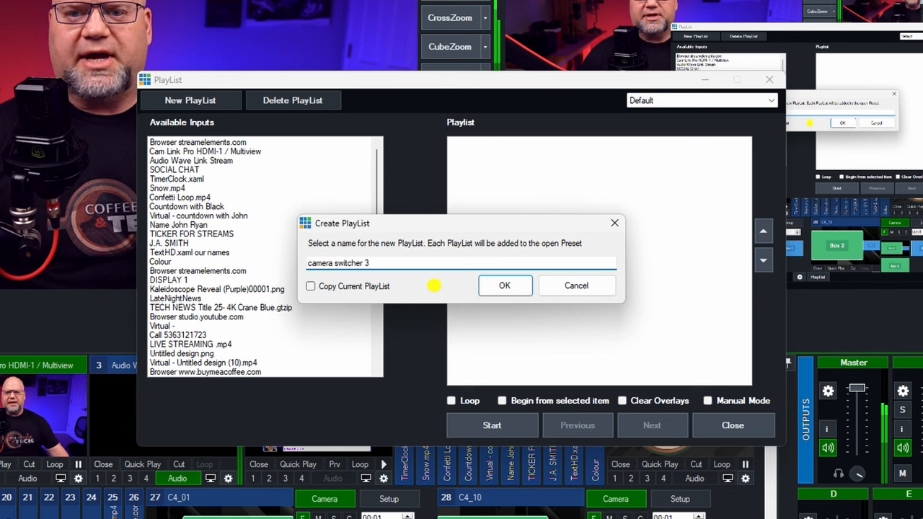
# Add Cam Link Pro HDMI-1 / Multiview, HDMI-2 and HDMI-3 to the playlist and enable Loop
pyautogui.click(505, 286)
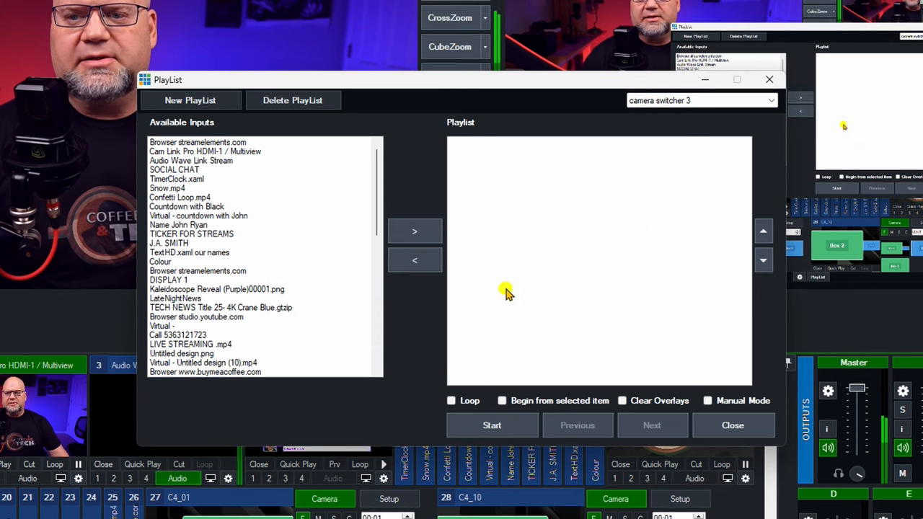
pyautogui.moveTo(683, 120)
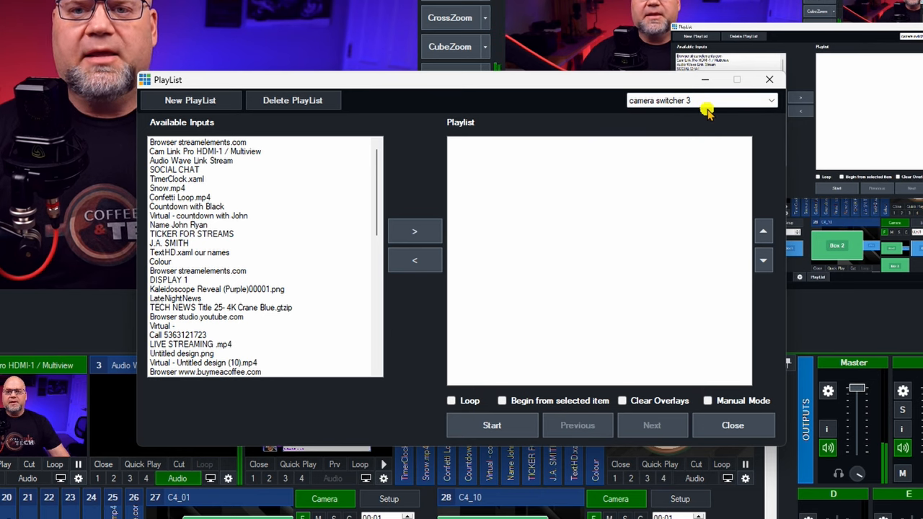
pyautogui.moveTo(422, 229)
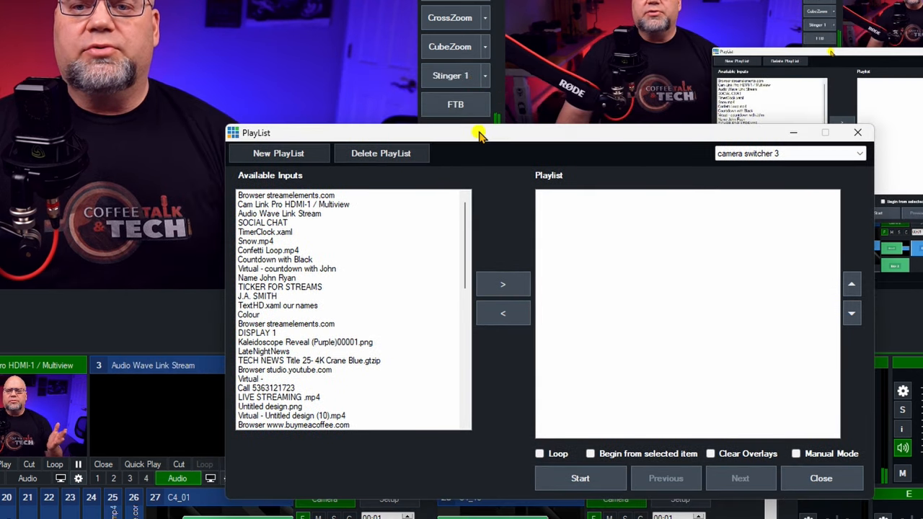
pyautogui.moveTo(346, 209)
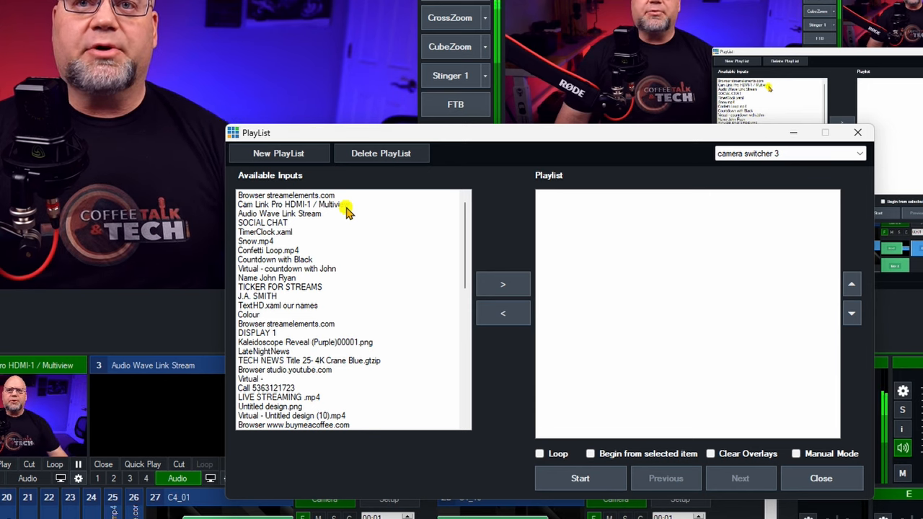
pyautogui.click(310, 204)
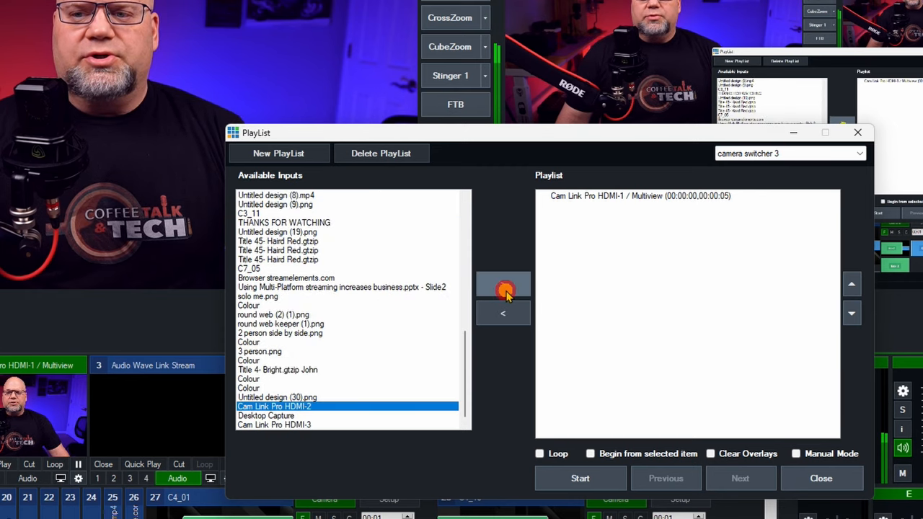
pyautogui.click(503, 285)
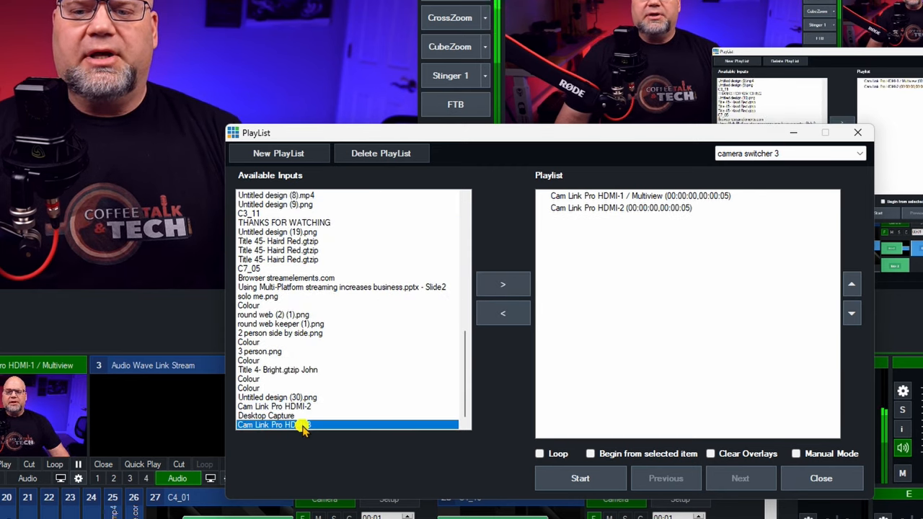
pyautogui.click(502, 284)
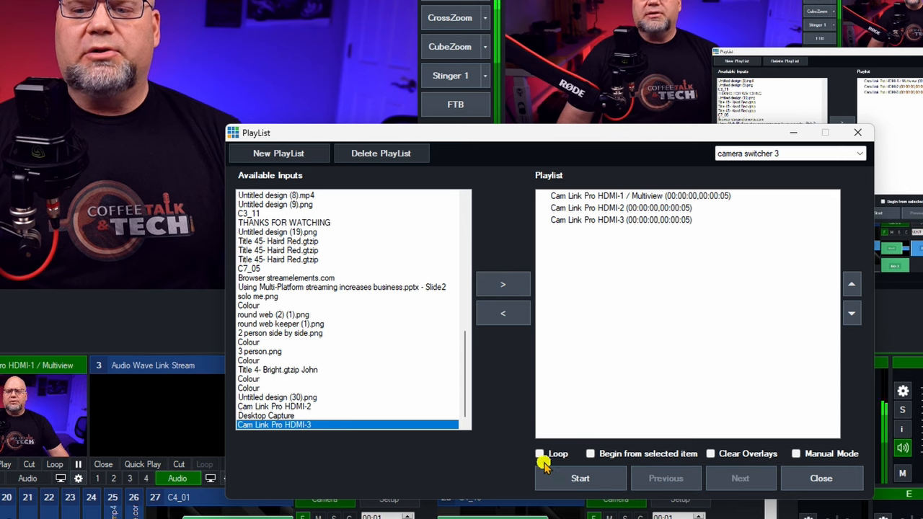
pyautogui.click(540, 454)
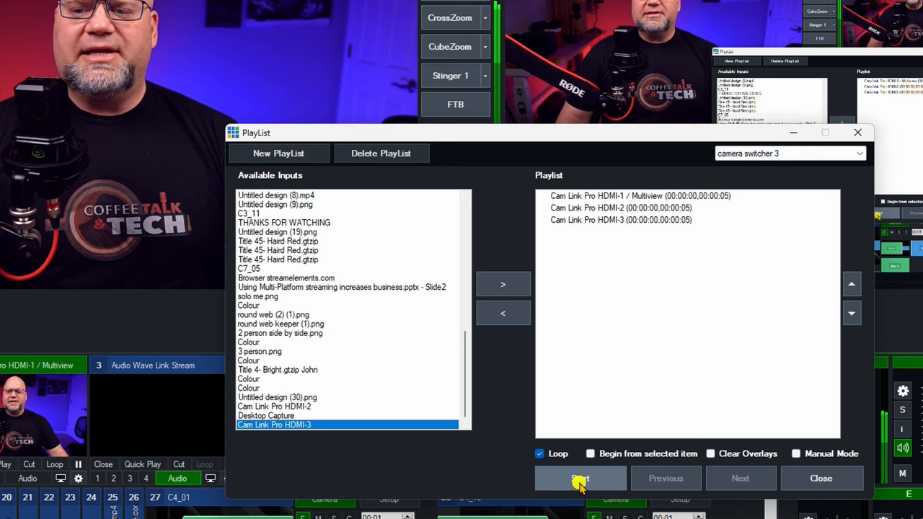
# Test-run and stop the playlist, then set HDMI-1 and HDMI-3 durations to 00:00:10
pyautogui.click(579, 479)
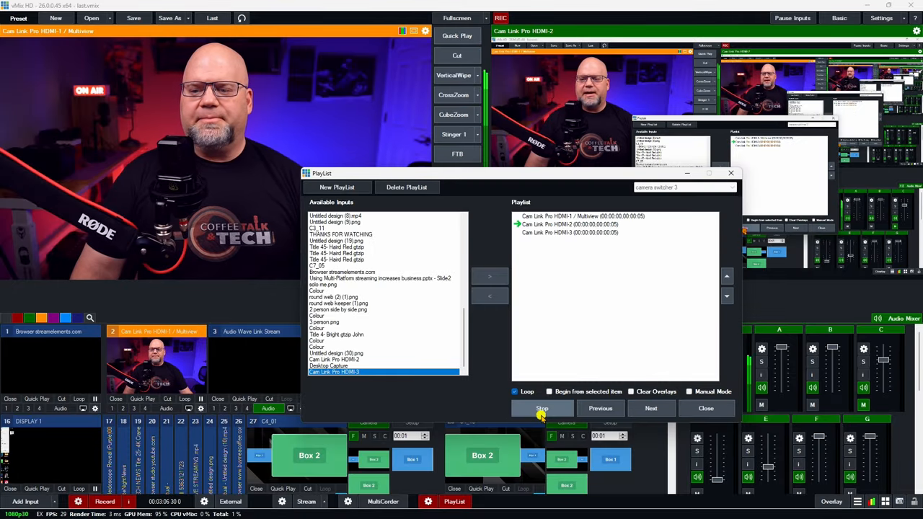
pyautogui.click(541, 408)
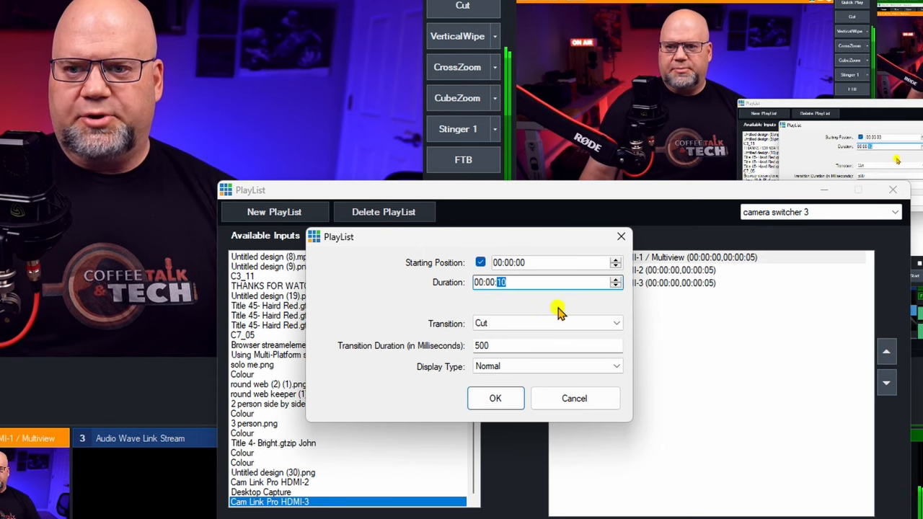
pyautogui.click(496, 398)
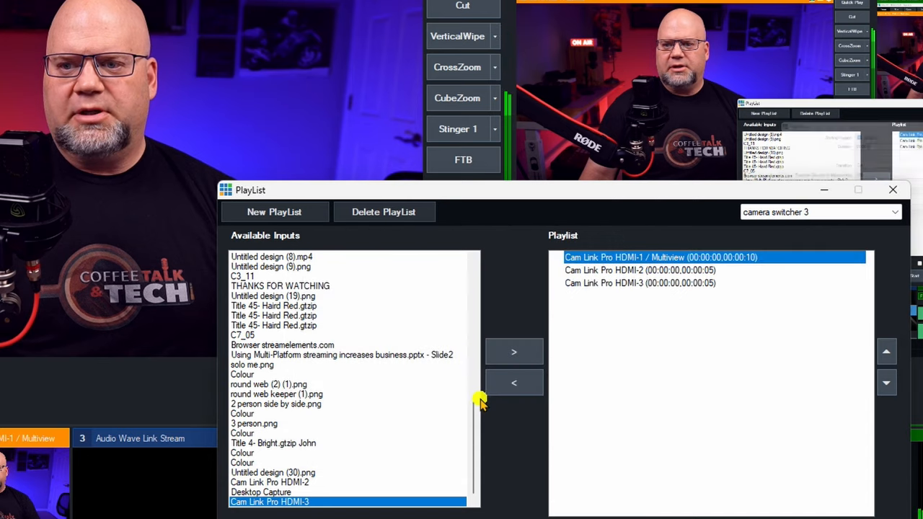
pyautogui.moveTo(682, 284)
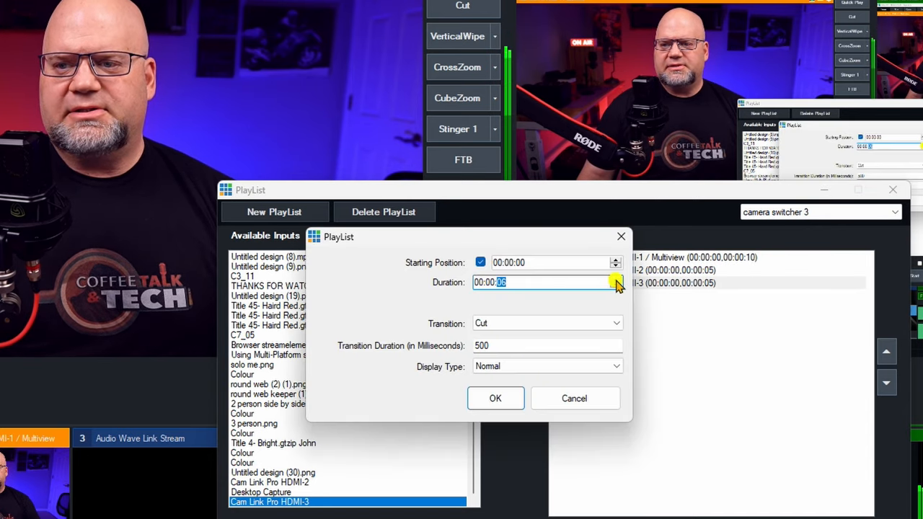
pyautogui.click(616, 278)
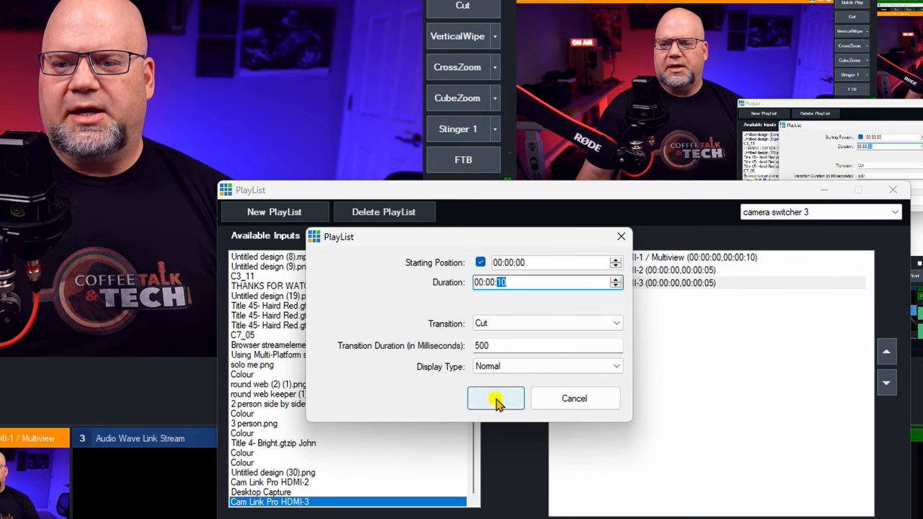
pyautogui.click(495, 398)
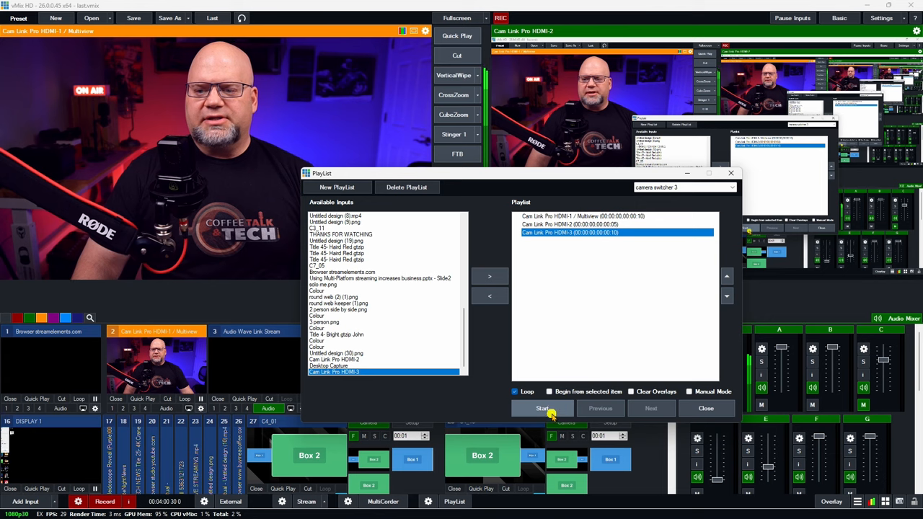
# Start the looping camera switcher 3 playlist and close the playlist window
pyautogui.click(542, 408)
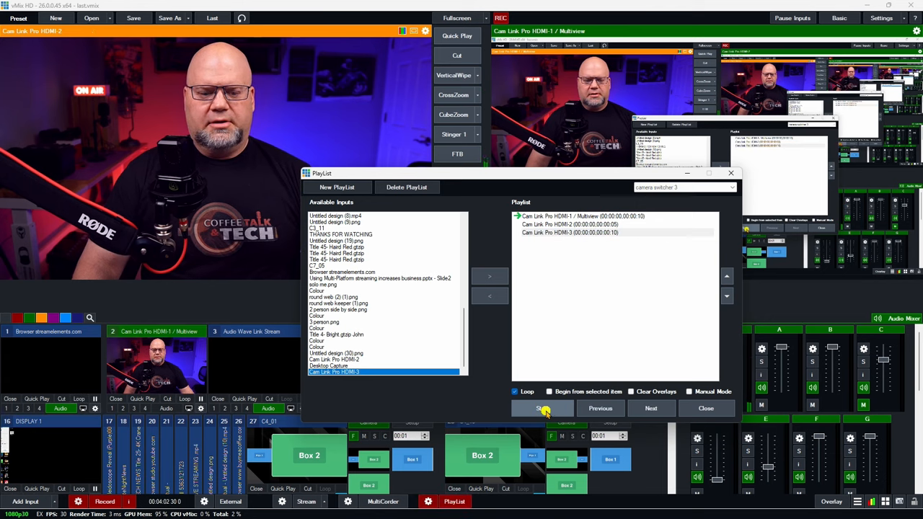
pyautogui.click(543, 408)
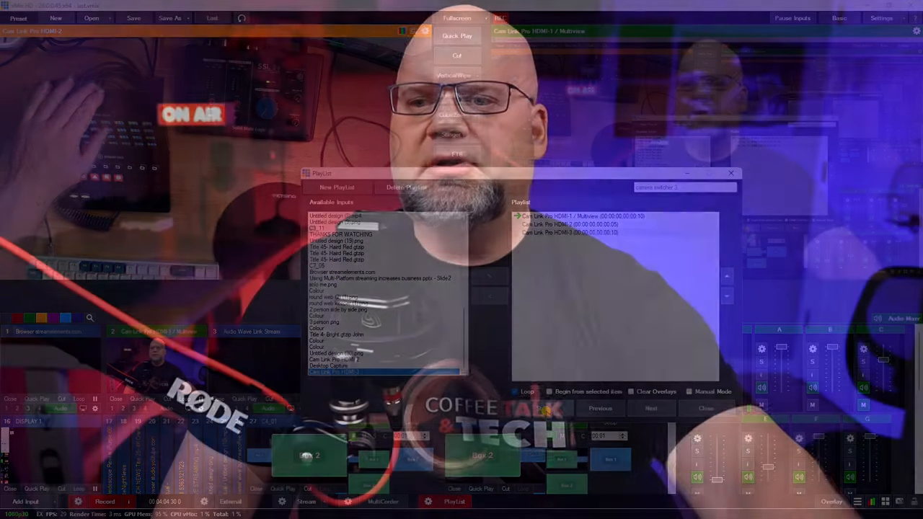
pyautogui.click(731, 173)
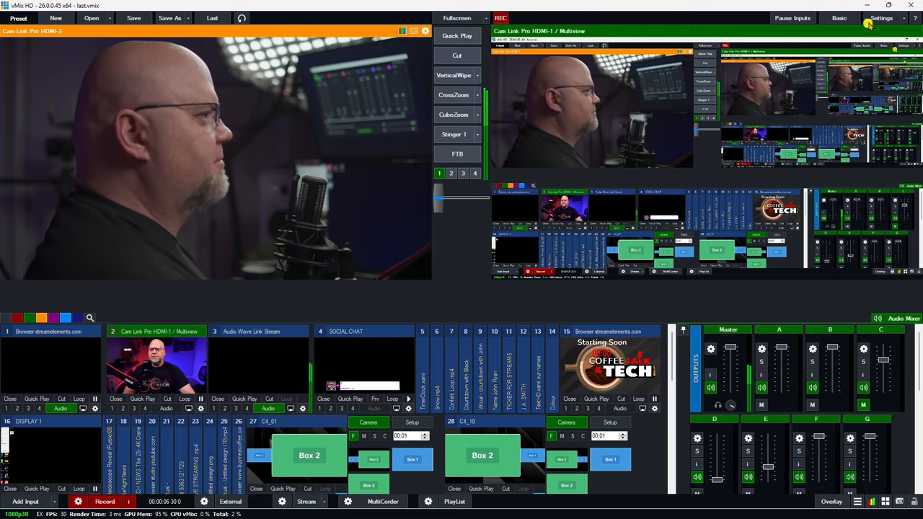
# In Settings > Shortcuts, add a shortcut and capture Stream Deck button 28763
pyautogui.click(873, 19)
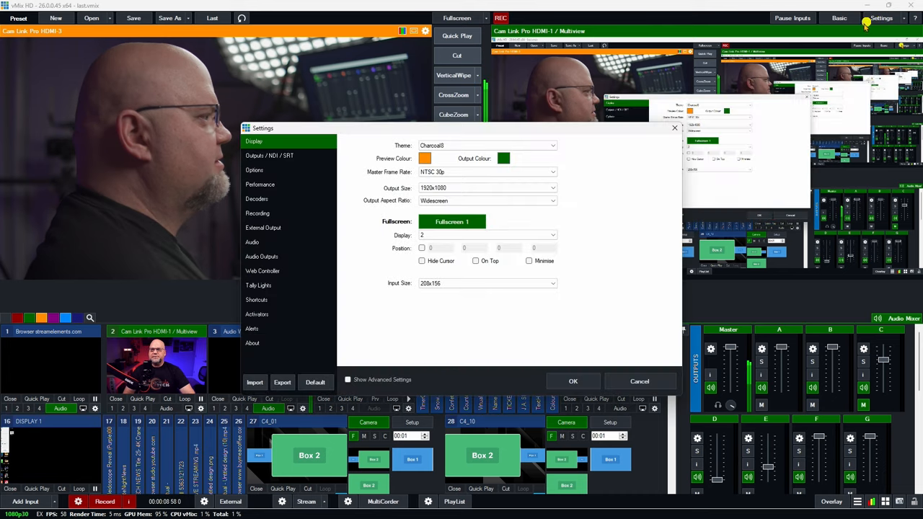
pyautogui.click(257, 300)
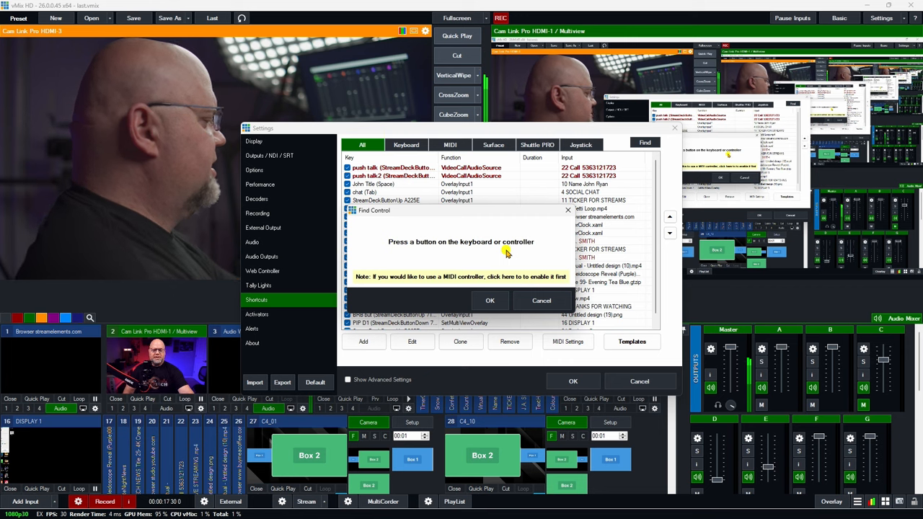
pyautogui.click(489, 301)
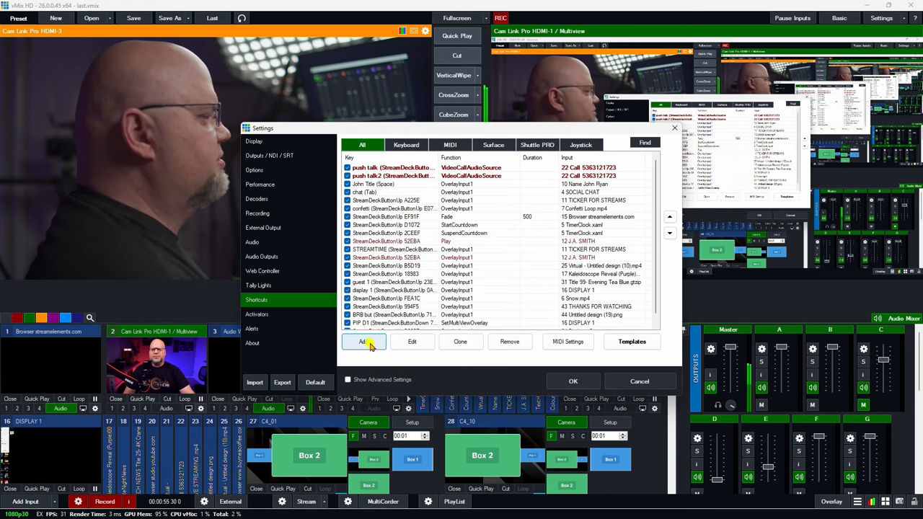
pyautogui.click(362, 342)
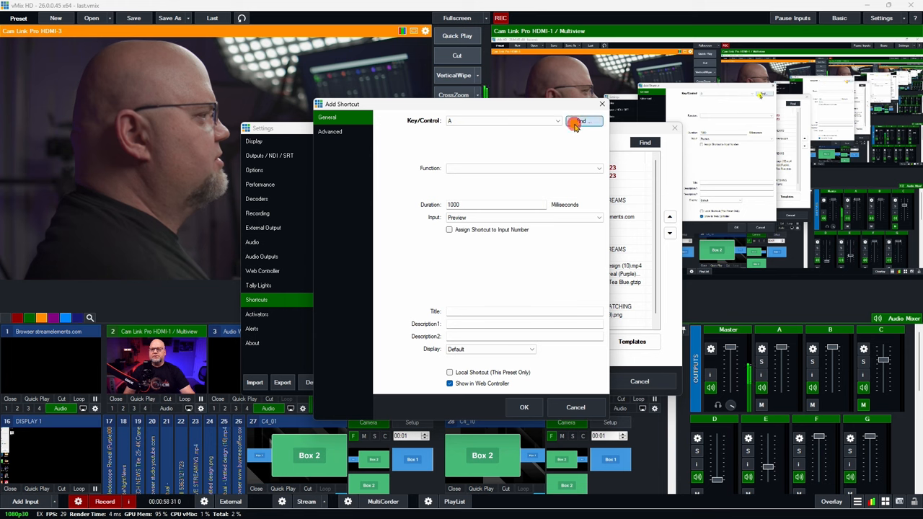
pyautogui.click(584, 120)
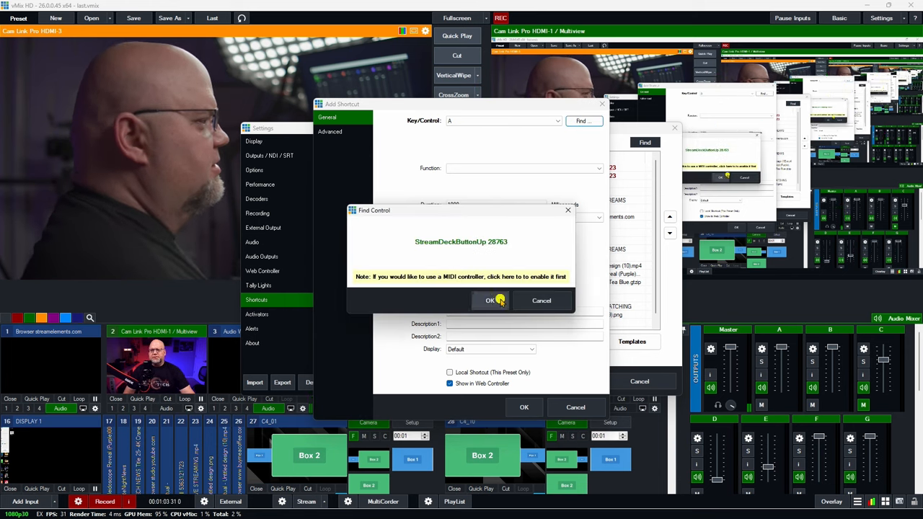
pyautogui.click(491, 301)
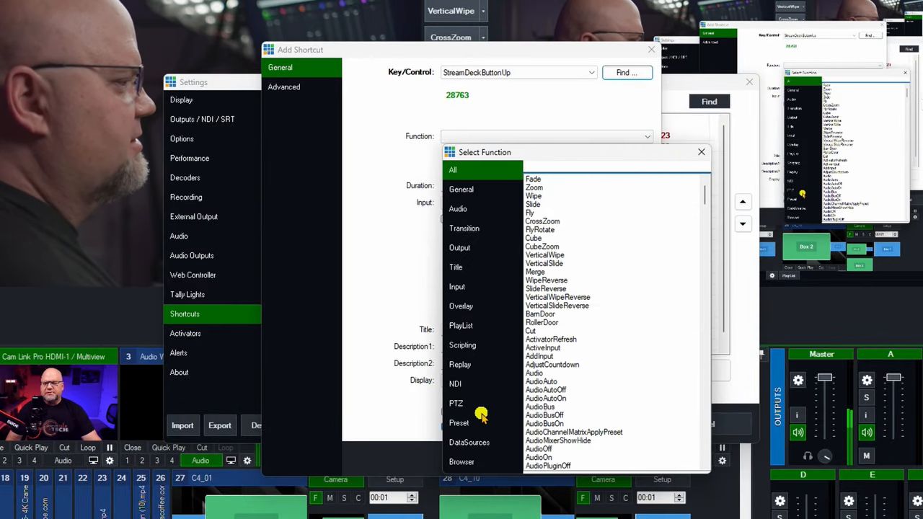
# Assign PlayList > StartPlayList, describe it as 'strat camera switch', and save the shortcut
pyautogui.click(461, 325)
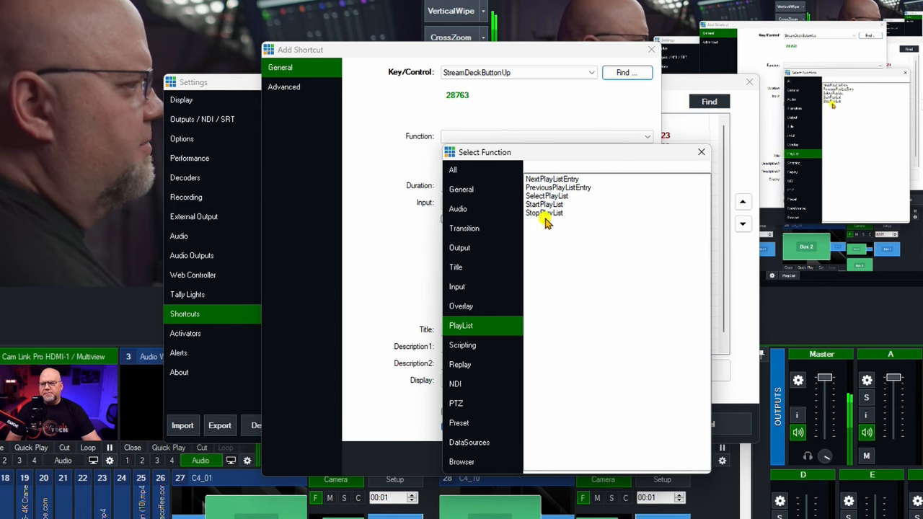
pyautogui.click(544, 204)
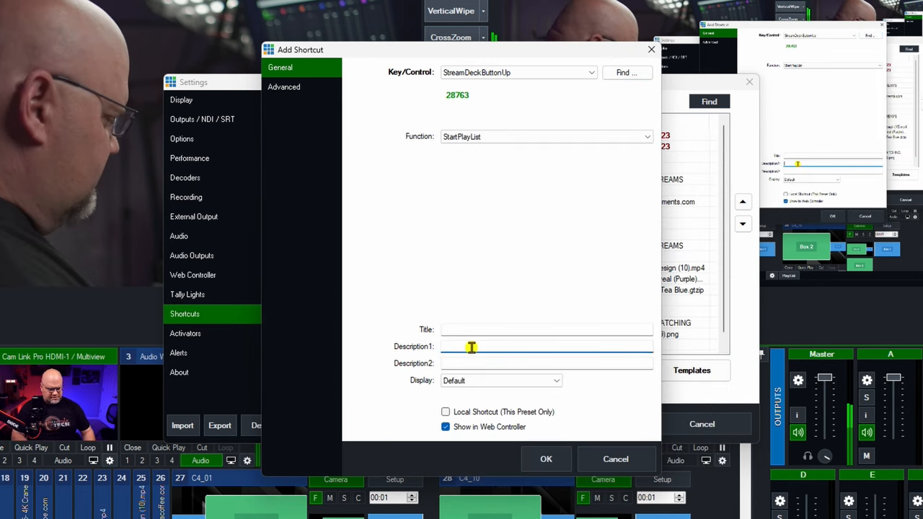
pyautogui.write('strat camera switch')
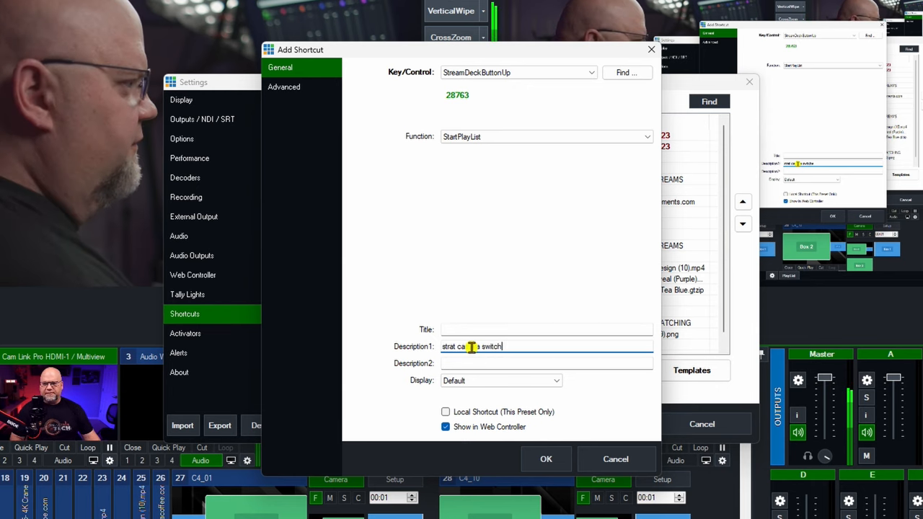
pyautogui.press('Backspace')
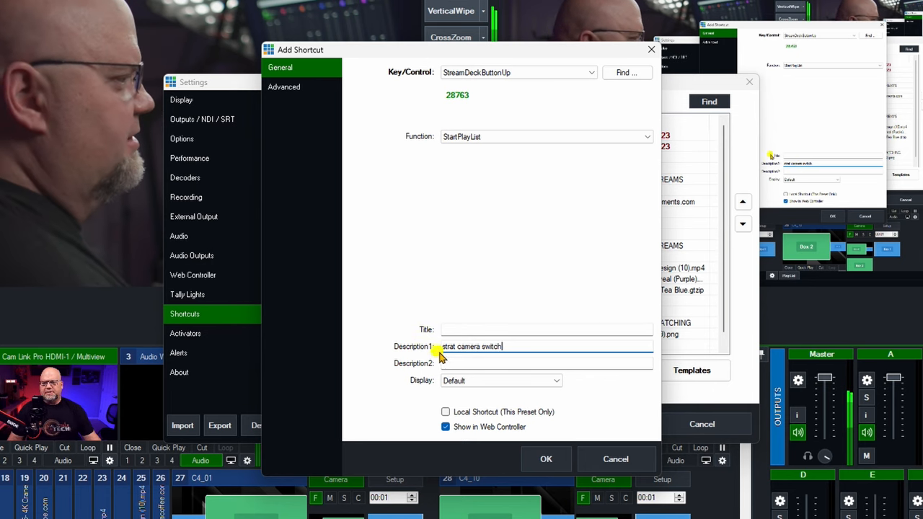
pyautogui.click(546, 459)
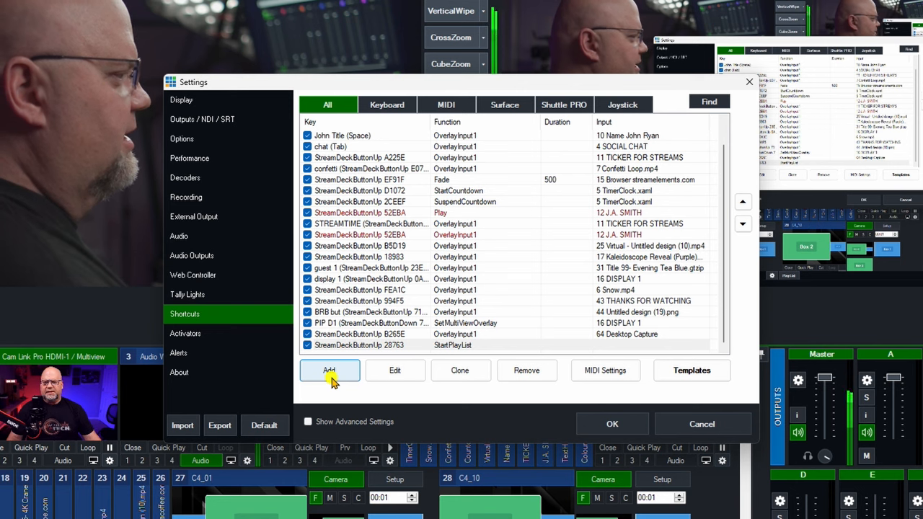
# Add a second shortcut mapping Stream Deck button 0A309 to PlayList > StopPlayList, description pending
pyautogui.click(329, 371)
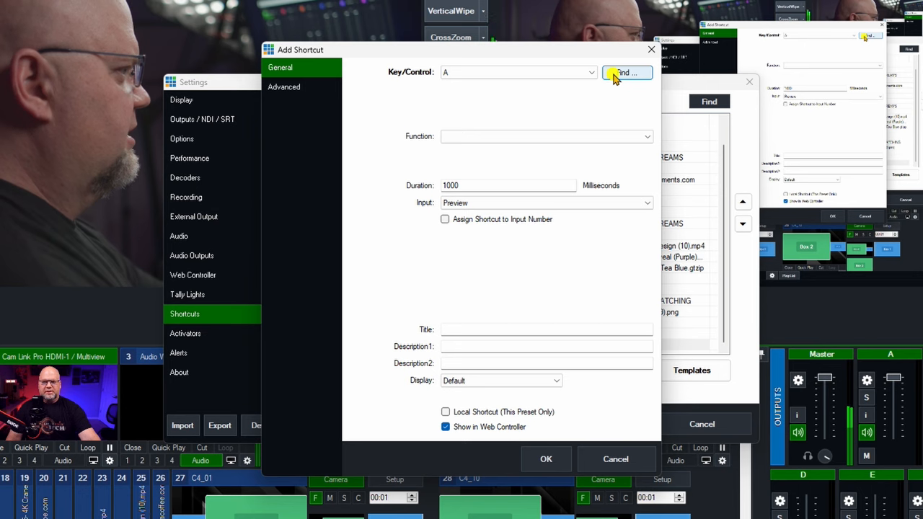
pyautogui.click(629, 72)
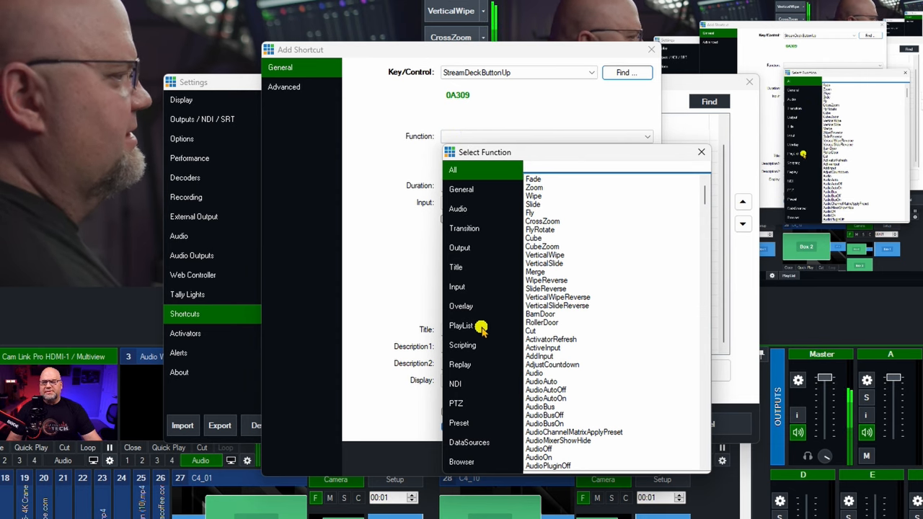
pyautogui.click(461, 326)
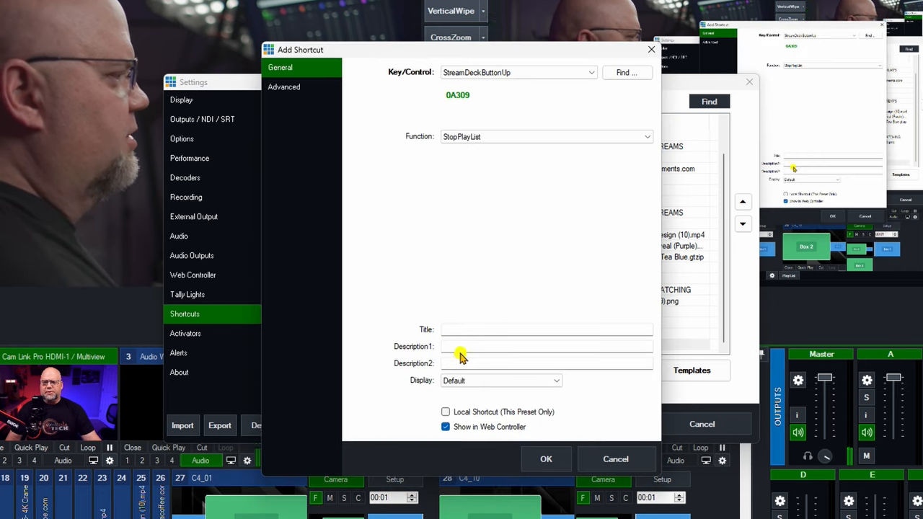
pyautogui.click(546, 346)
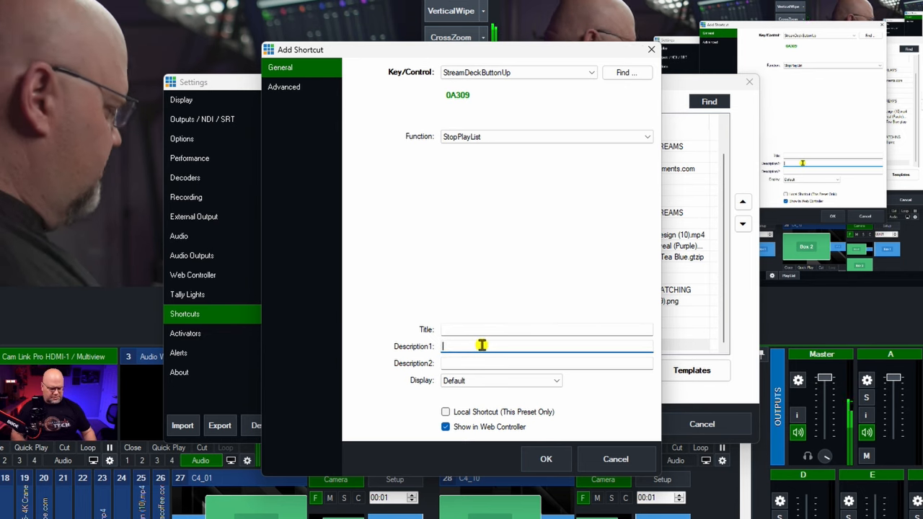